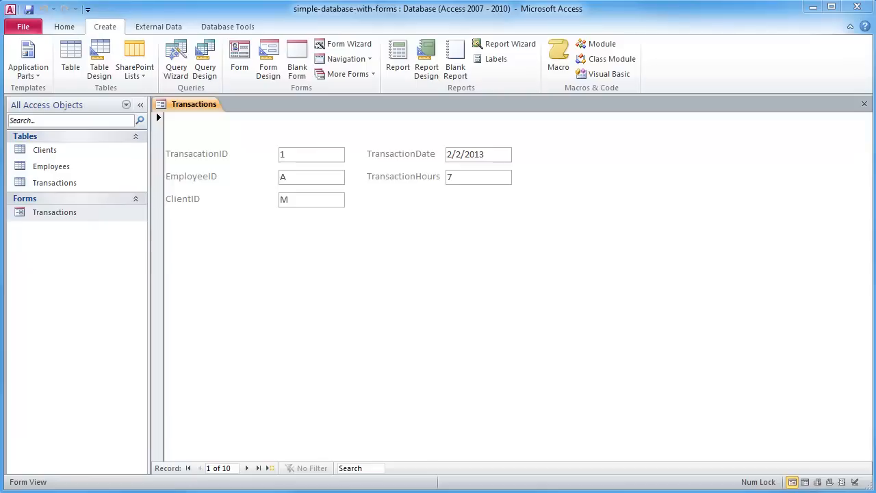
pyautogui.moveTo(490, 218)
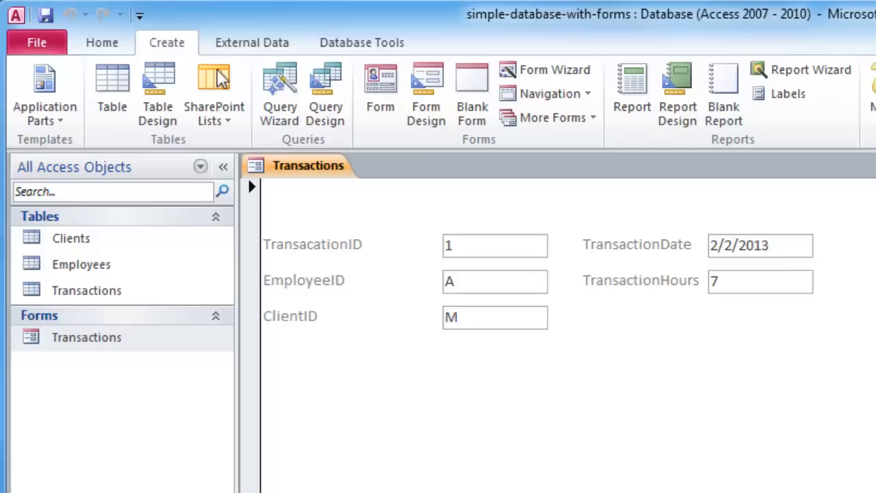
pyautogui.moveTo(313, 189)
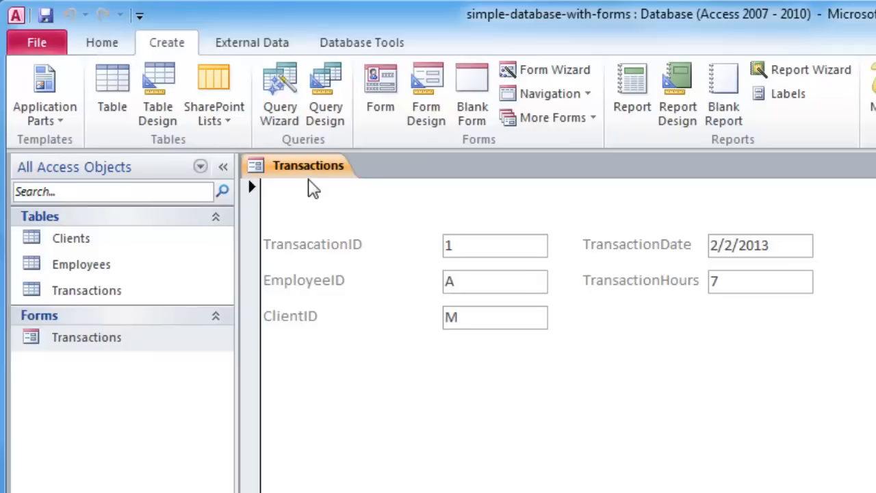
# Show the list of available views for the Transactions form from the View dropdown.
pyautogui.click(494, 245)
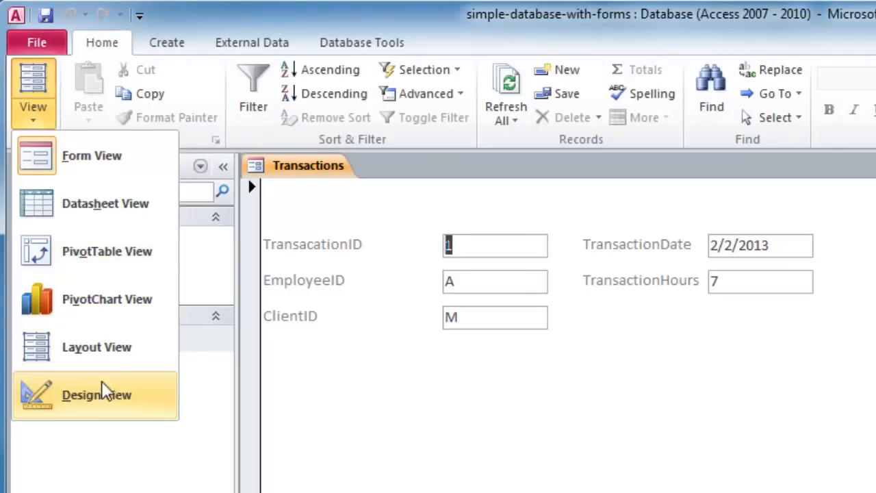
# Switch the Transactions form into Design View.
pyautogui.click(96, 394)
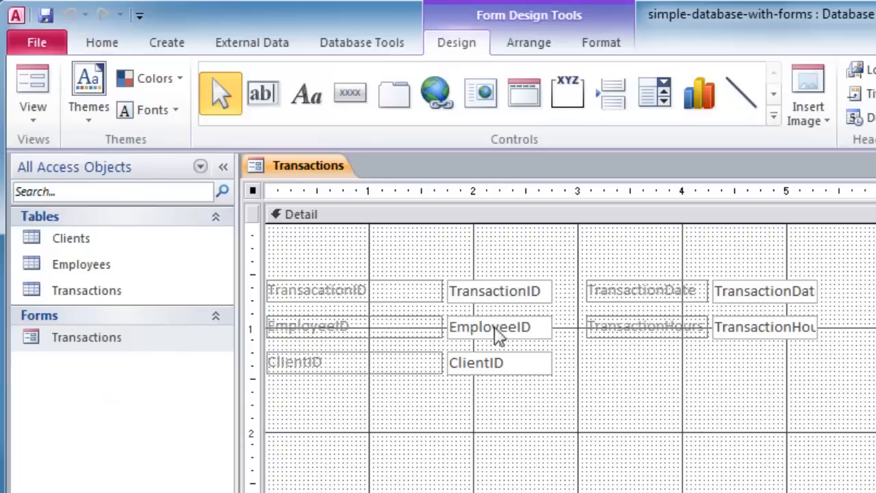
pyautogui.moveTo(507, 329)
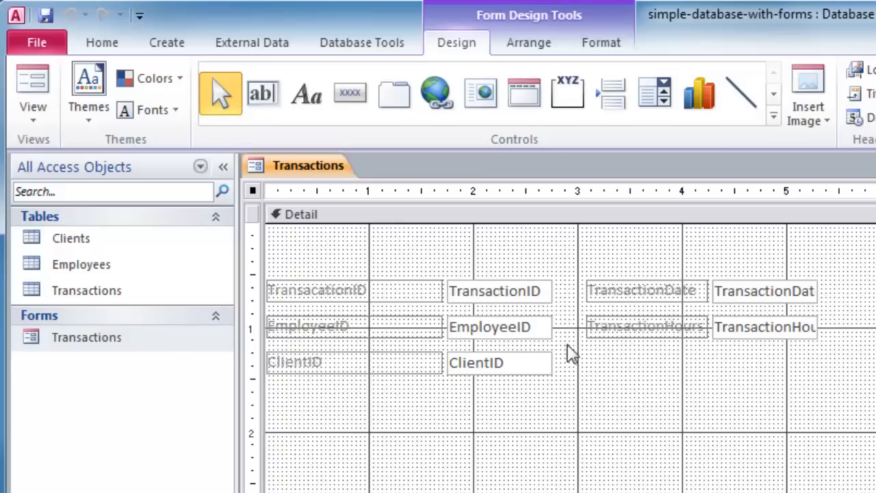
pyautogui.moveTo(736, 422)
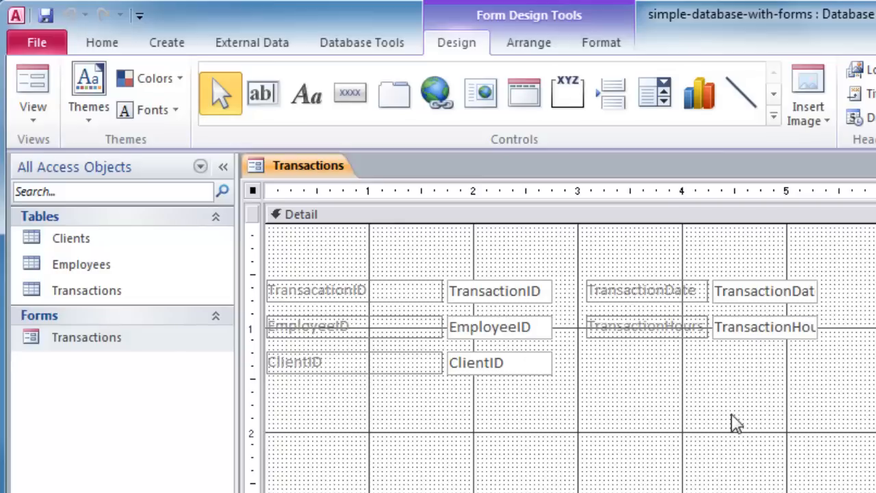
pyautogui.moveTo(769, 175)
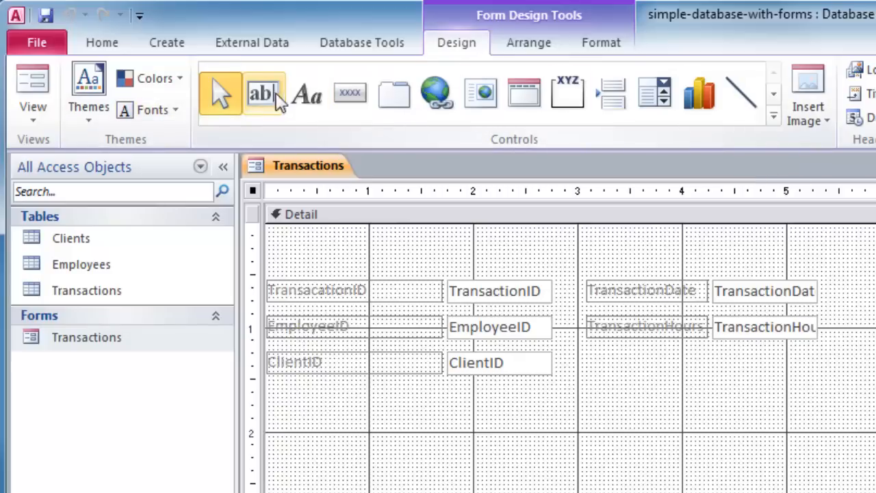
# Add an unbound text box below the fields and relabel it Transaction Cost.
pyautogui.click(263, 93)
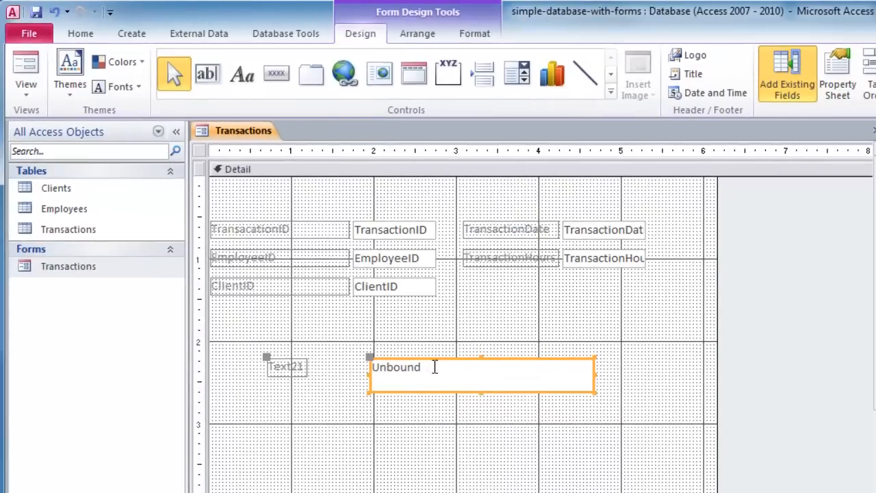
pyautogui.click(286, 366)
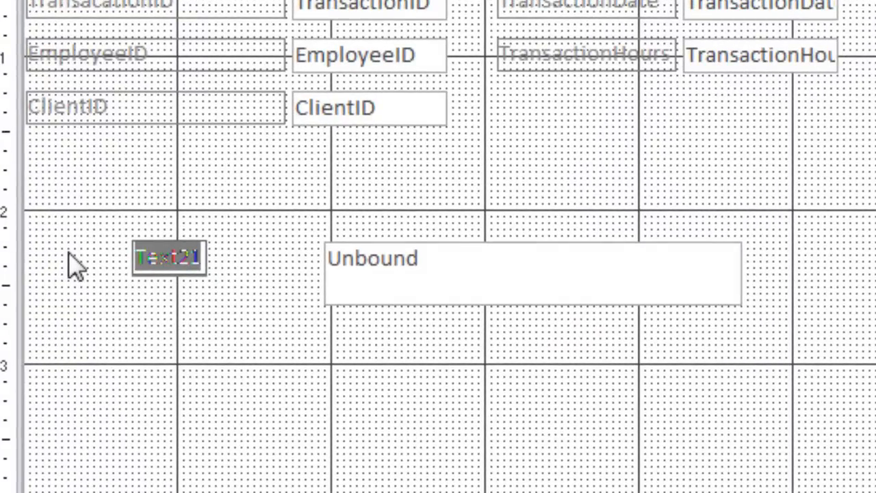
pyautogui.write('Transaction Cost')
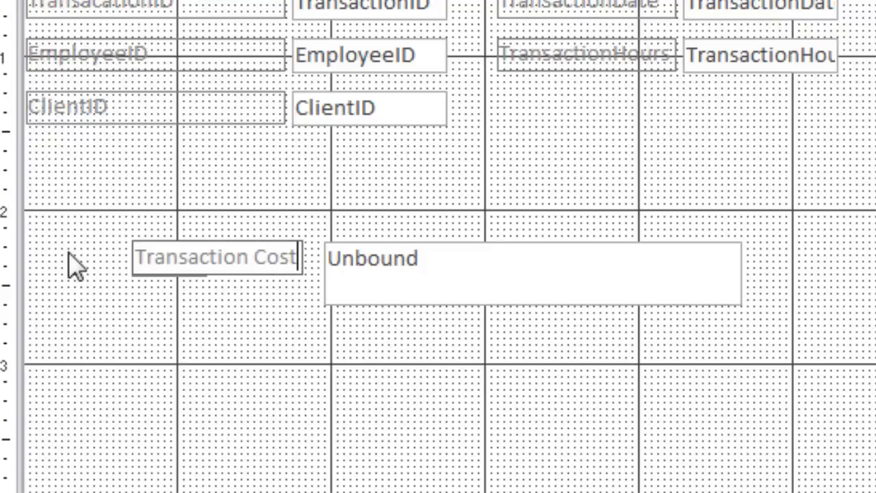
pyautogui.click(479, 273)
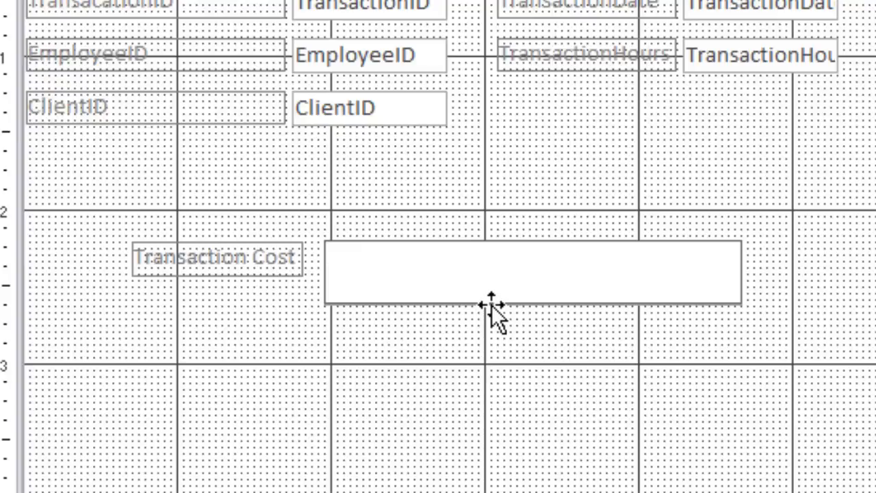
# Begin the Transaction Cost expression as =[EmployeeWage] in the unbound box.
pyautogui.write('=')
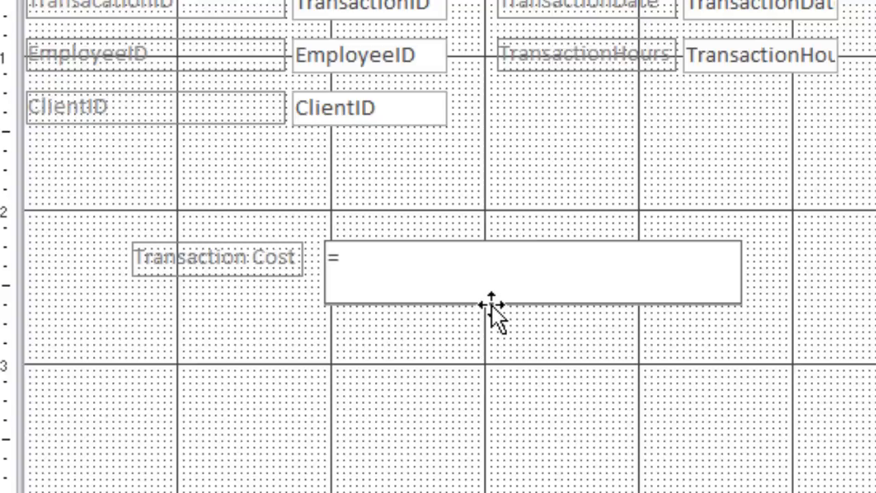
pyautogui.write('[')
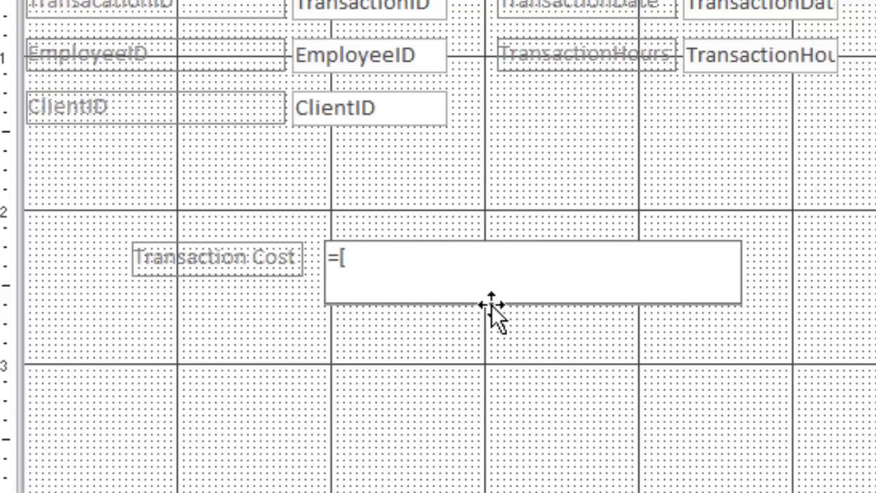
pyautogui.write('Employee')
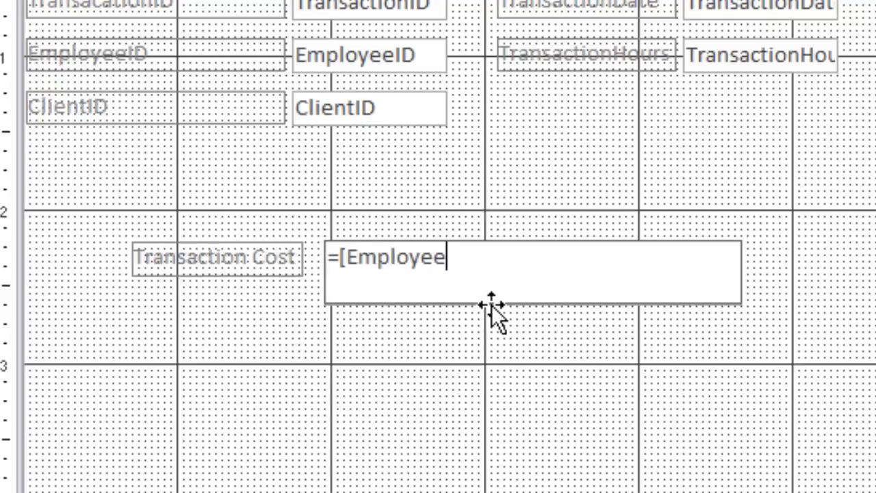
pyautogui.write('Wage]')
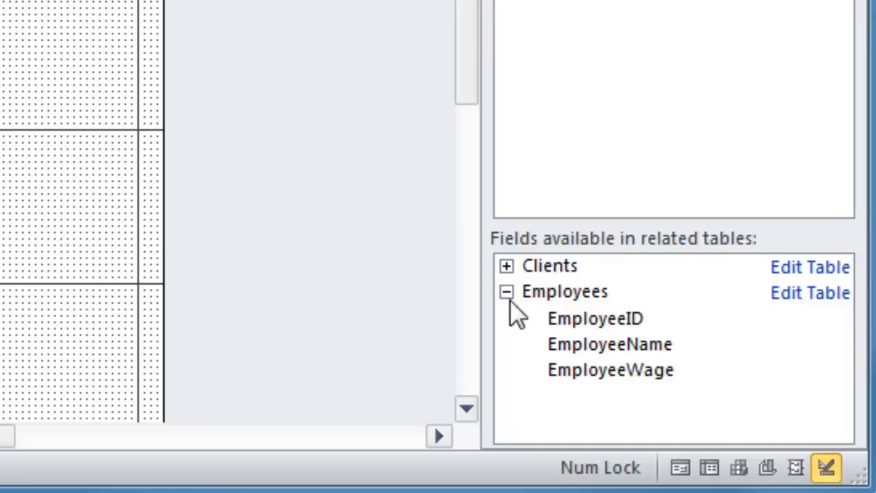
# Extend the expression to =[EmployeeWage]* ready for the second factor.
pyautogui.click(609, 370)
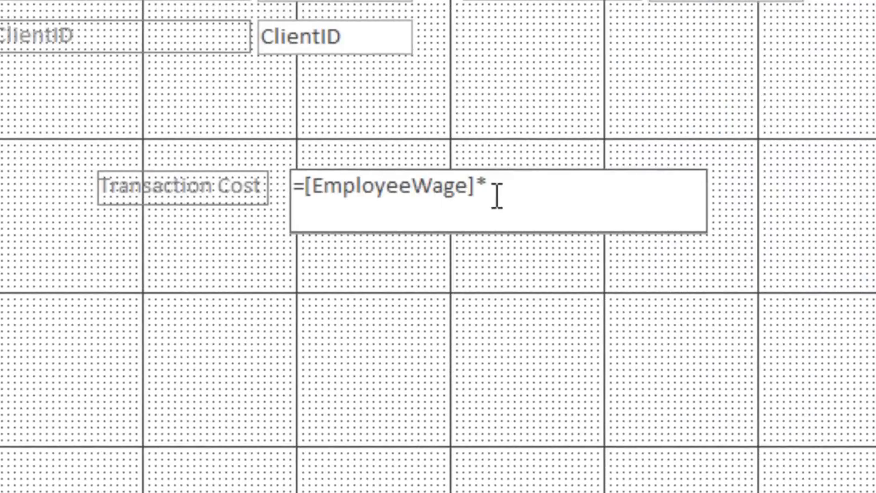
# Complete the expression as =[EmployeeWage]*[TransactionHours], preview it showing #Name?, and return to design.
pyautogui.write('[Tr')
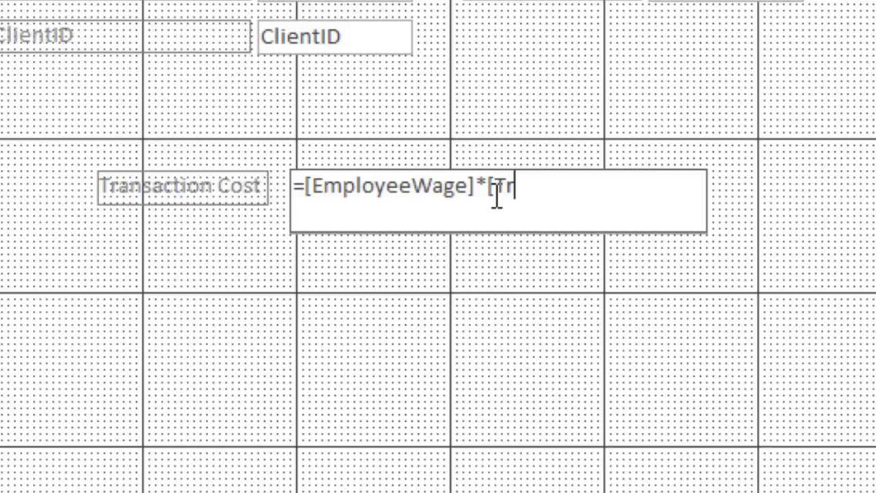
pyautogui.write('a')
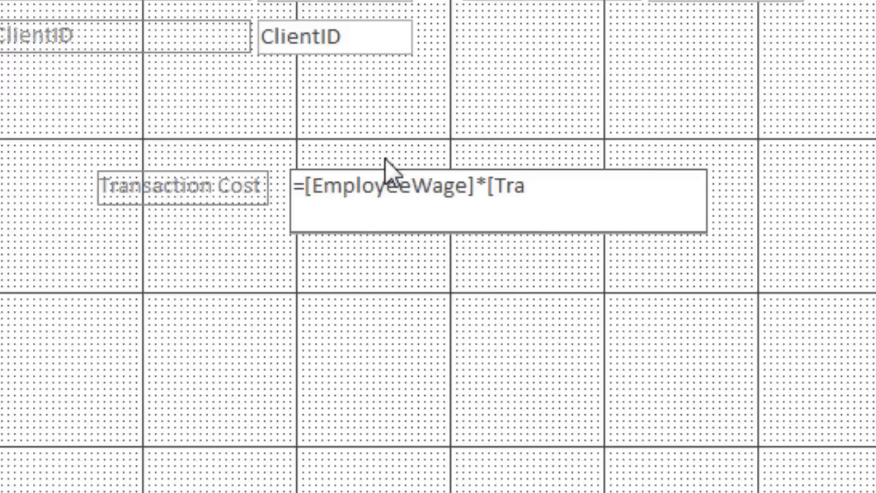
pyautogui.write('nsact')
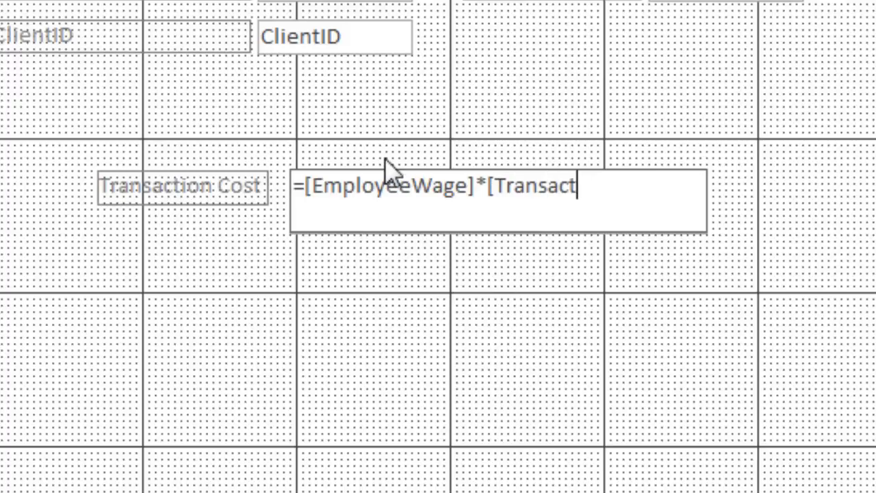
pyautogui.write('ionHours]')
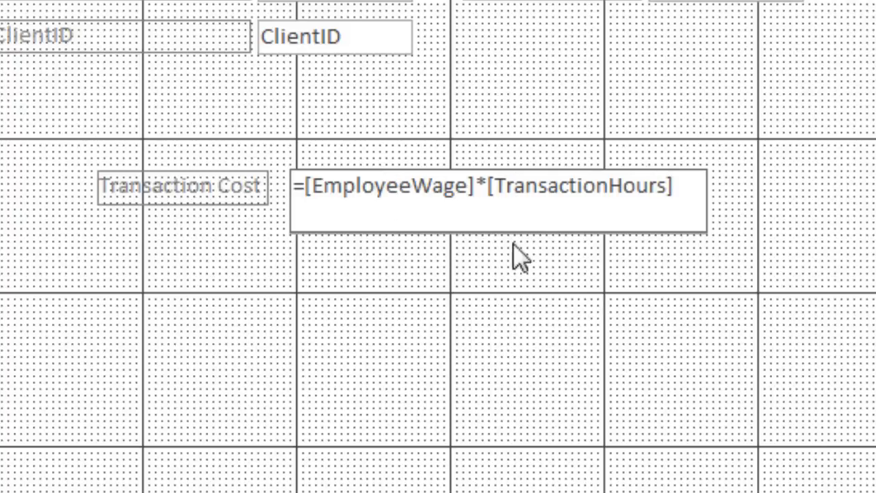
pyautogui.click(27, 14)
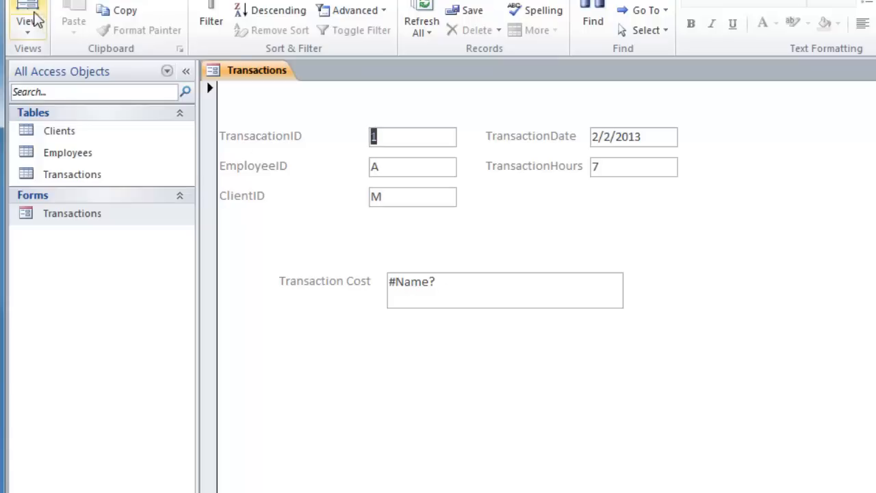
pyautogui.click(27, 14)
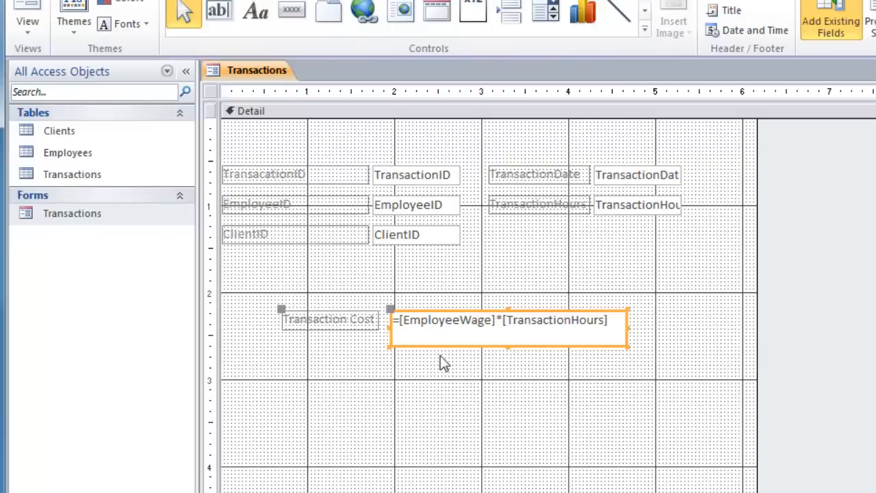
pyautogui.moveTo(527, 262)
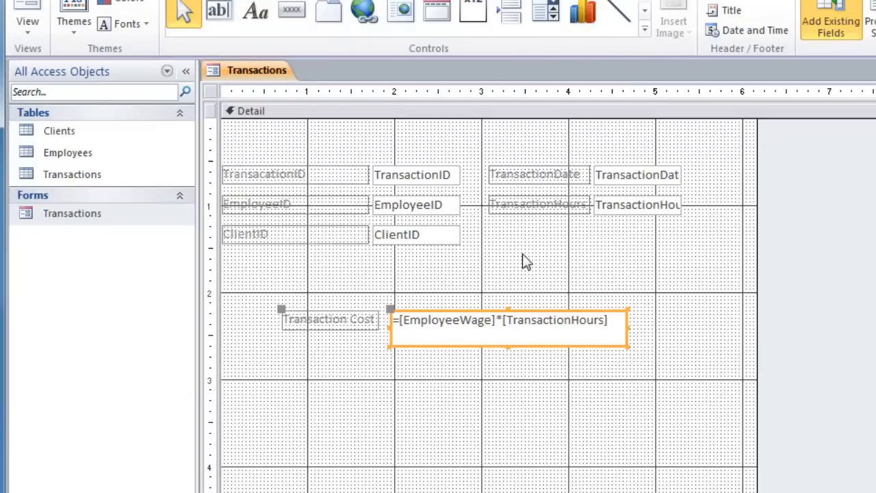
pyautogui.moveTo(614, 394)
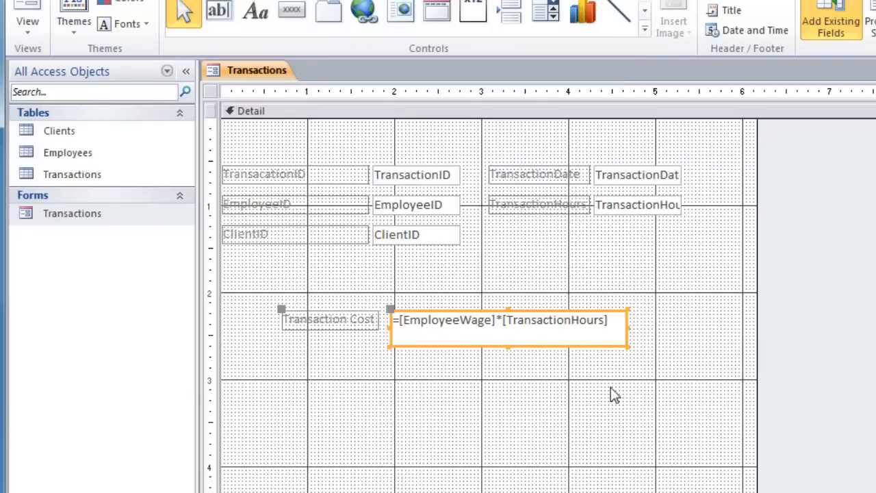
pyautogui.moveTo(533, 345)
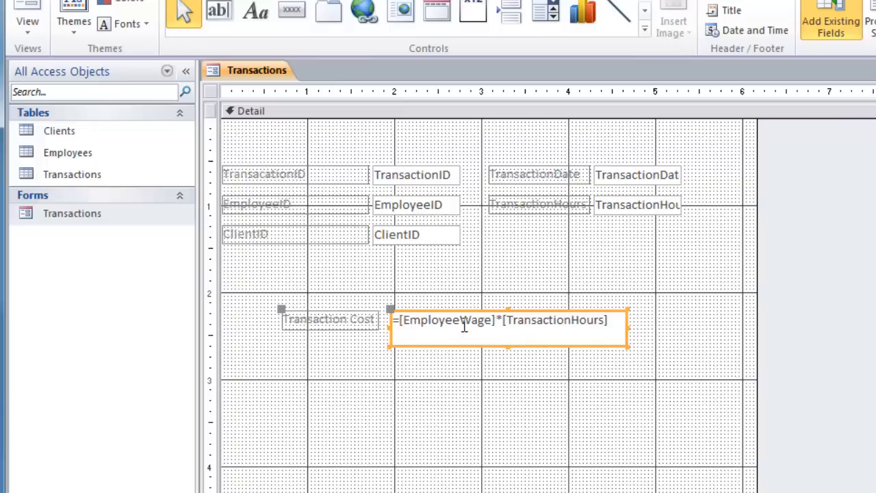
pyautogui.moveTo(830, 230)
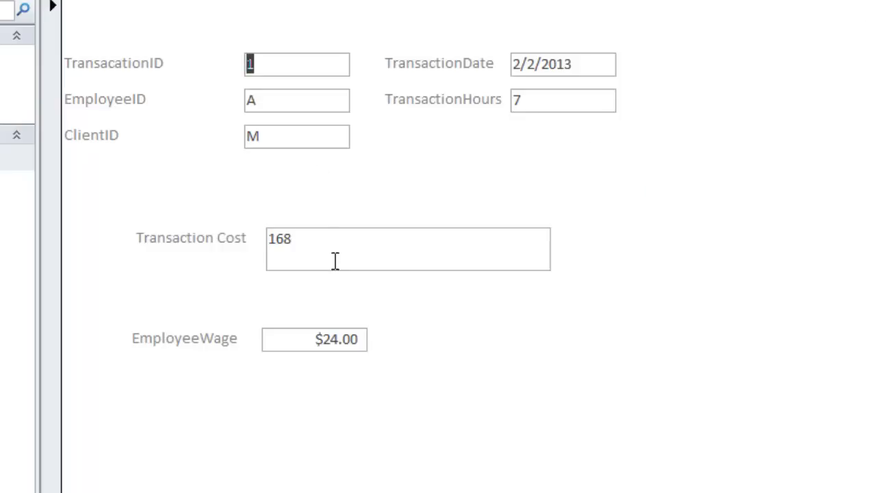
pyautogui.moveTo(342, 241)
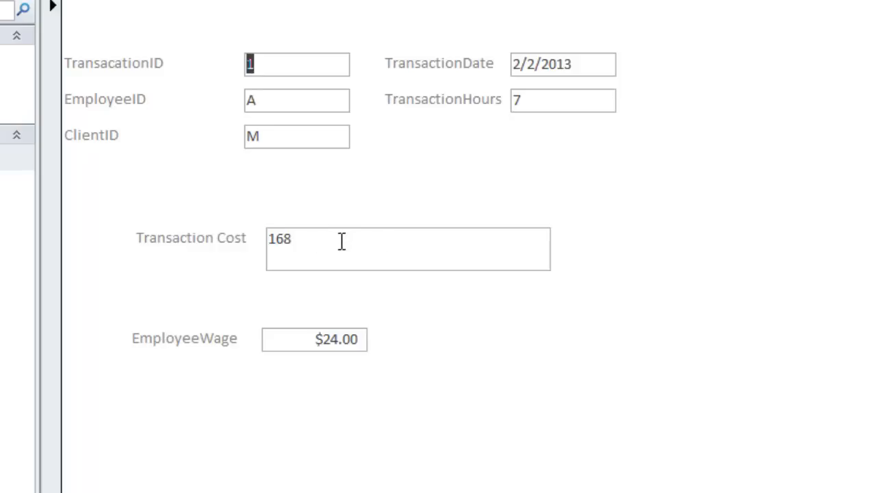
pyautogui.moveTo(337, 240)
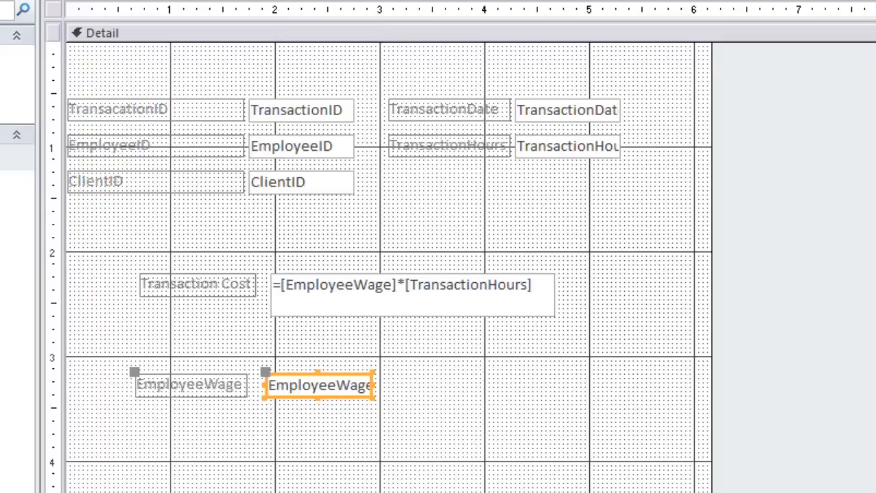
pyautogui.moveTo(531, 226)
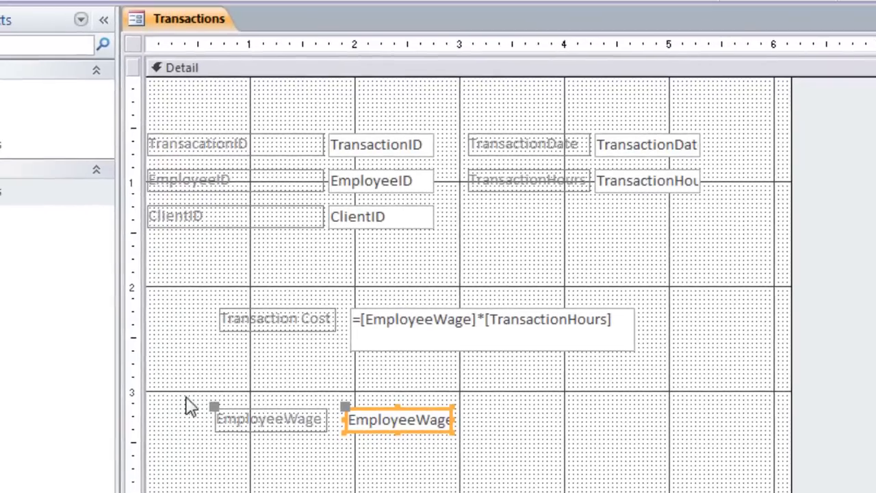
# Move EmployeeWage and Transaction Cost under TransactionDate and group the right column as Stacked.
pyautogui.click(269, 418)
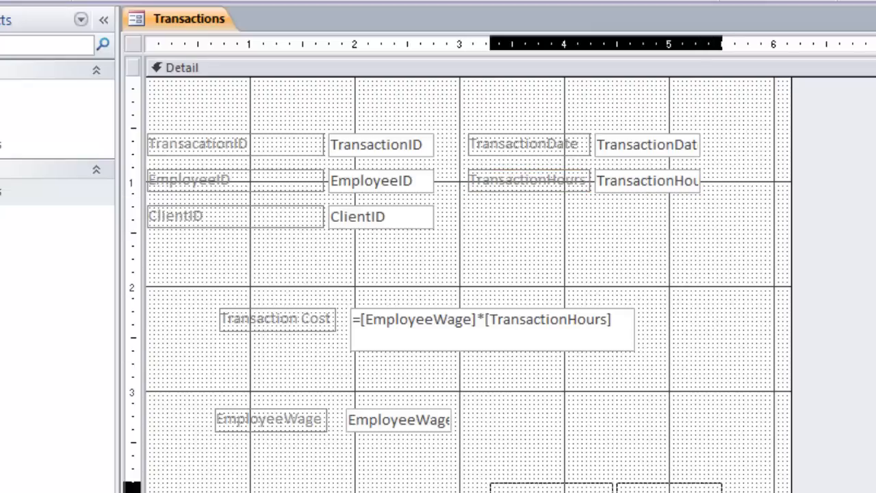
pyautogui.click(271, 418)
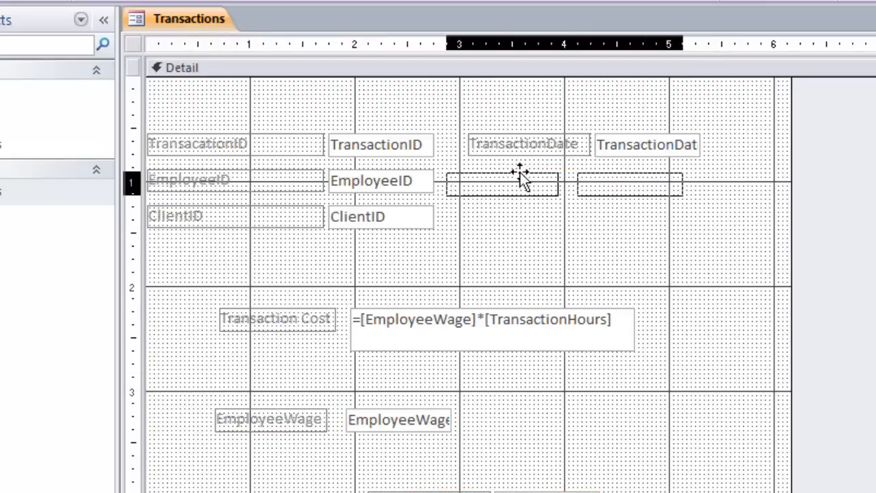
pyautogui.moveTo(520, 186); pyautogui.dragTo(520, 175)
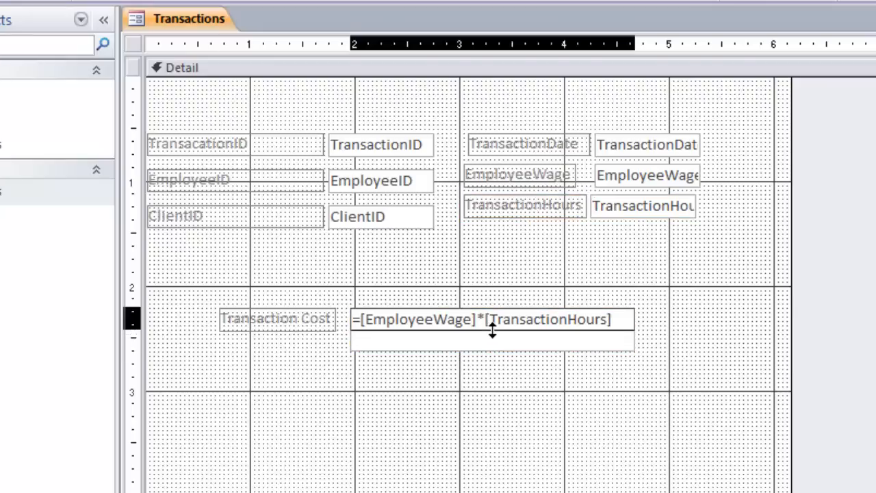
pyautogui.click(491, 319)
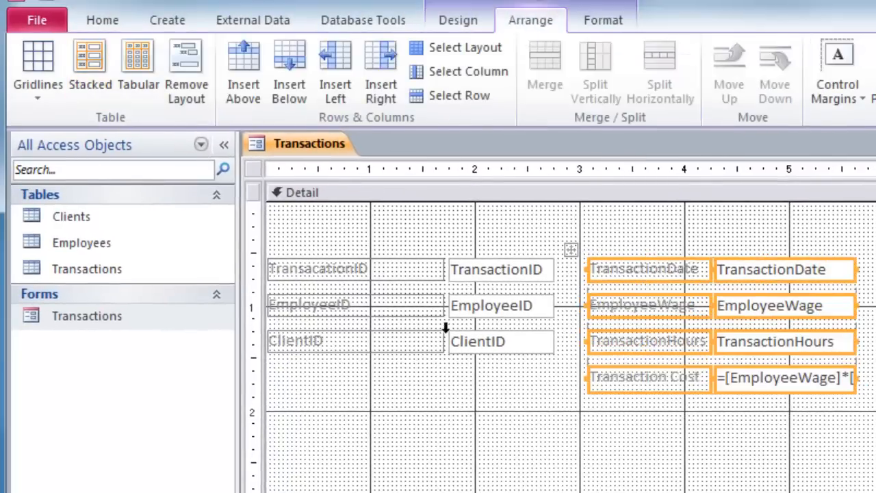
pyautogui.click(101, 21)
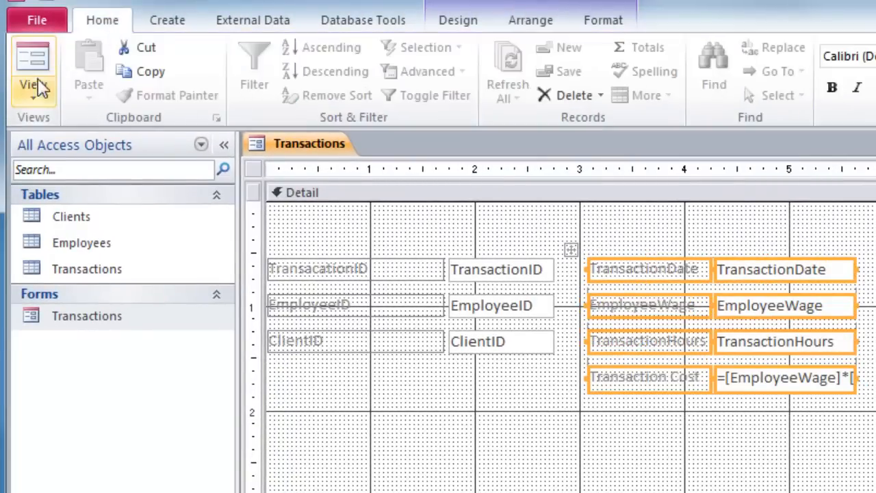
# In Form View enter a new record with client C, date 2/9/2013 and 10 hours, giving cost 280.
pyautogui.click(33, 61)
pyautogui.write('B')
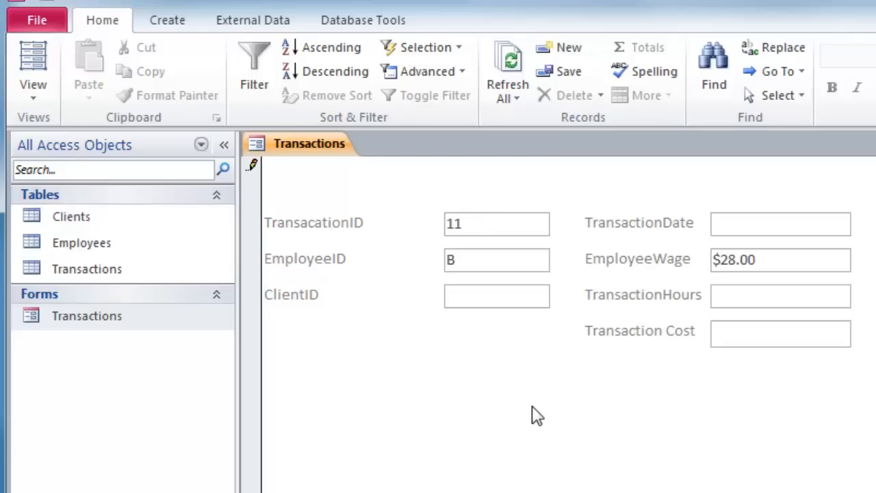
pyautogui.write('C')
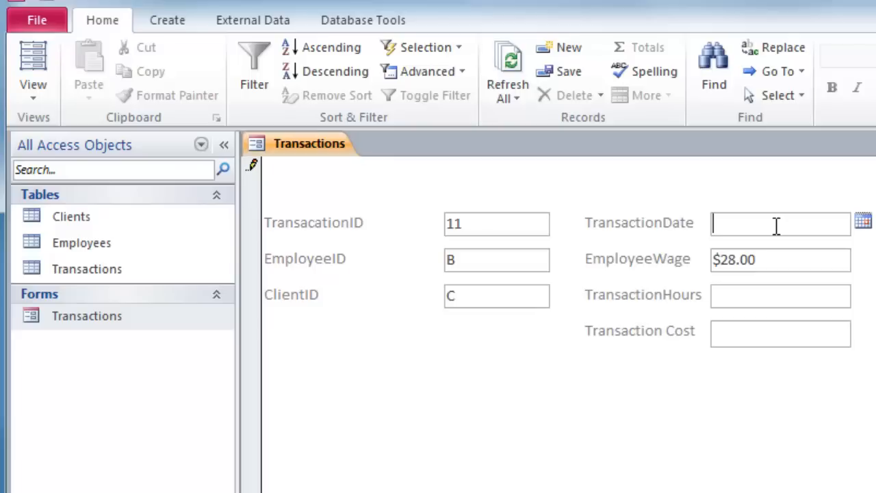
pyautogui.write('2/9')
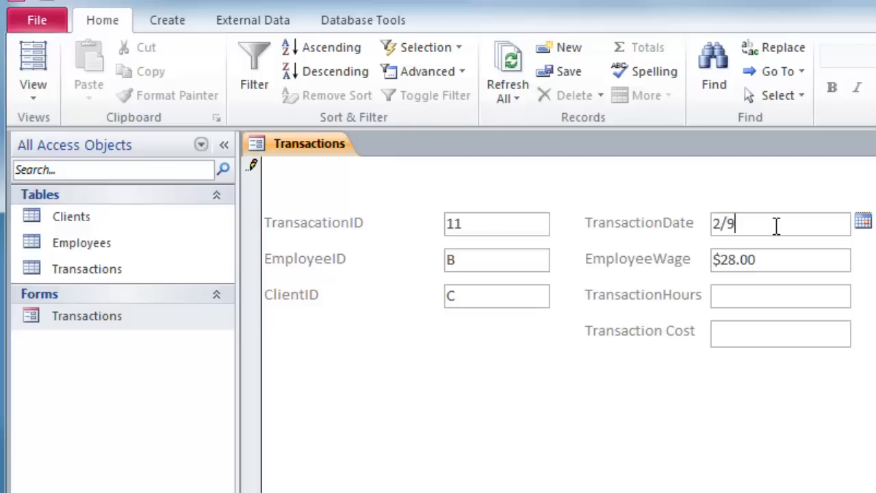
pyautogui.write('/2013')
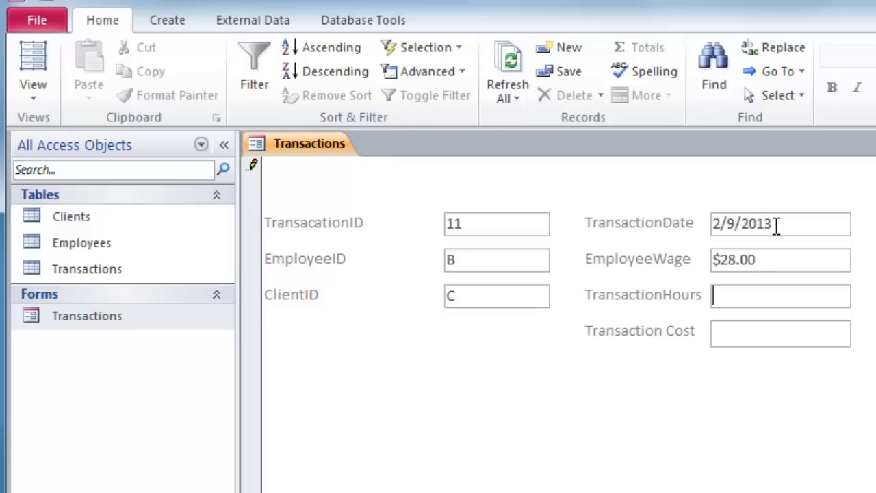
pyautogui.write('19')
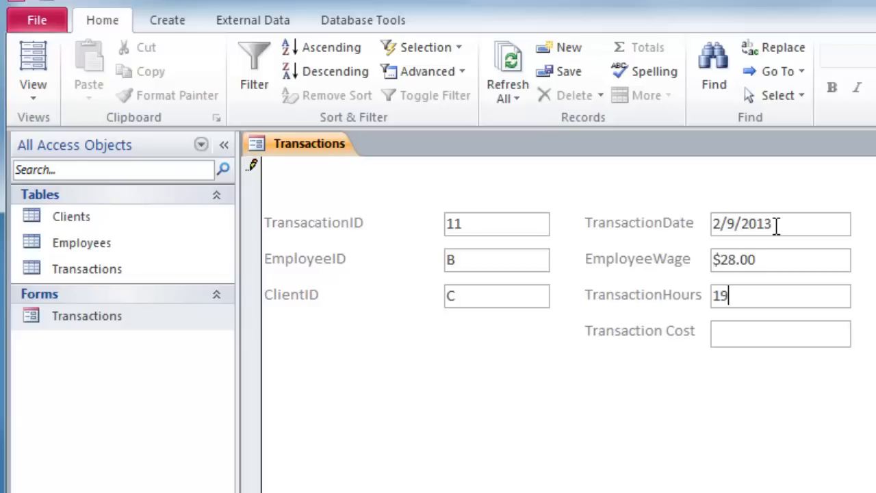
pyautogui.write('0')
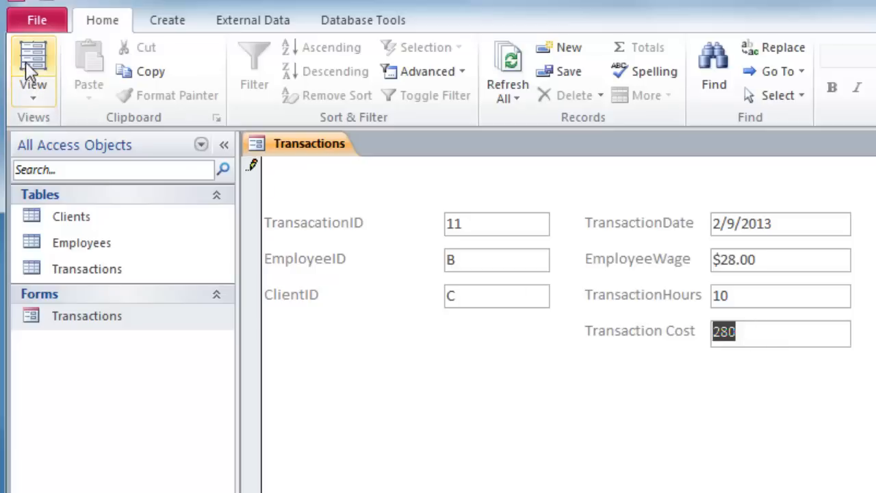
pyautogui.click(33, 61)
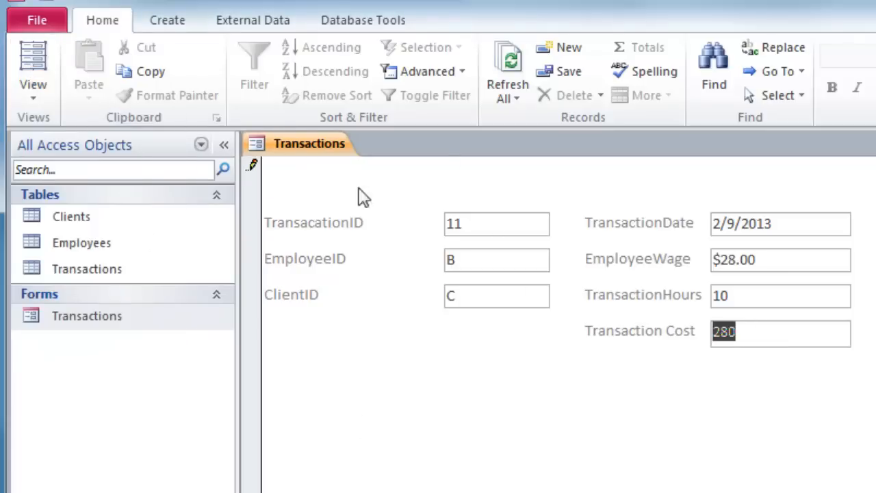
# Change record 11's ClientID from C to L, keeping wage $28.00 and cost 280.
pyautogui.click(780, 260)
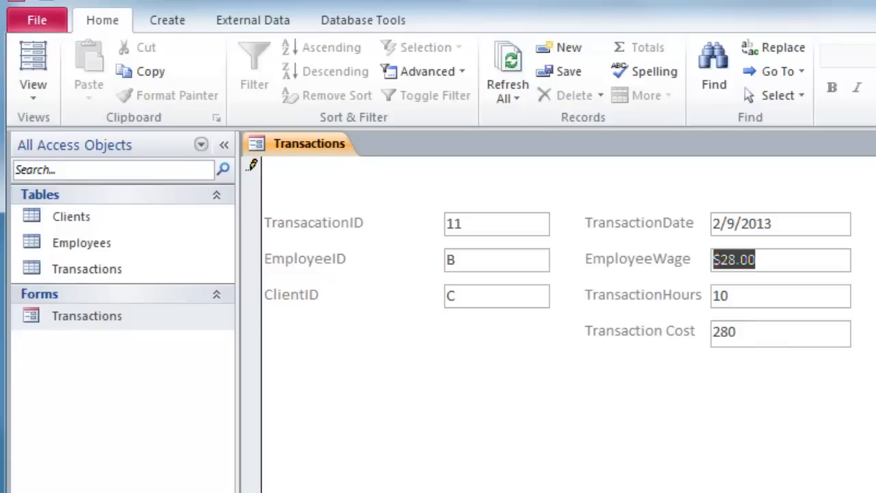
pyautogui.moveTo(32, 66)
pyautogui.write('L')
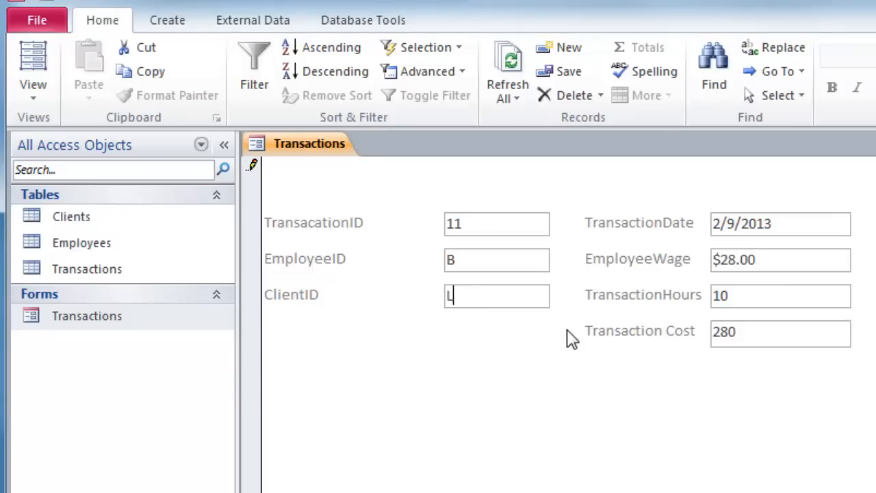
pyautogui.moveTo(618, 367)
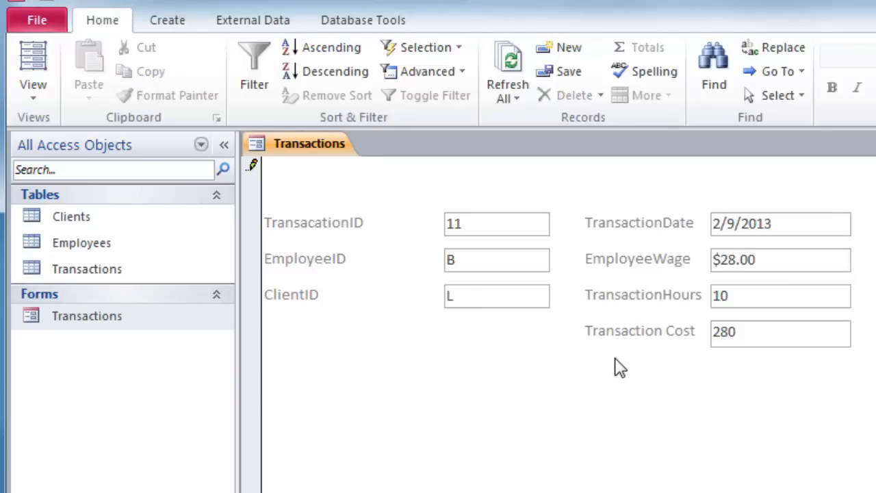
pyautogui.moveTo(298, 202)
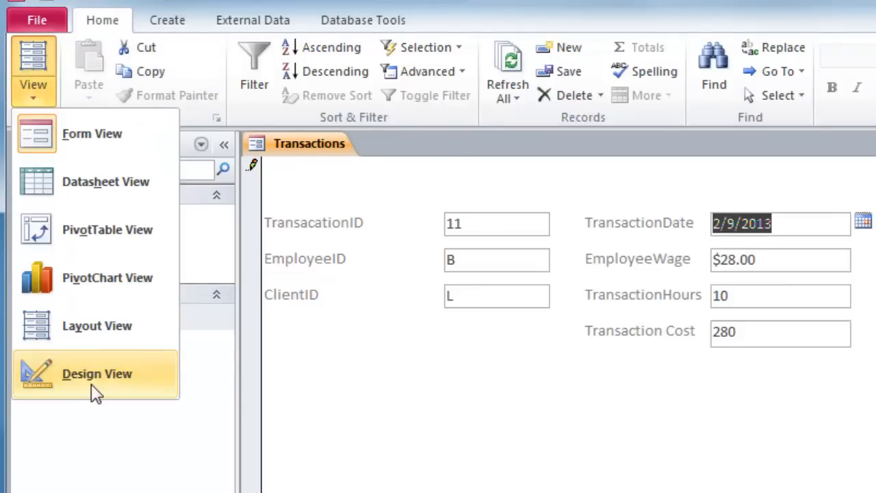
# Return to Design View and select the Transaction Cost box to review its formula.
pyautogui.click(96, 372)
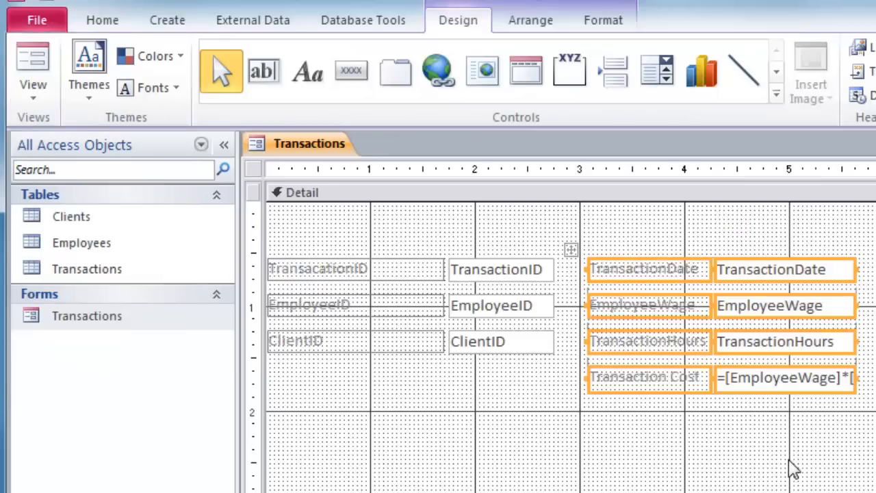
pyautogui.click(411, 431)
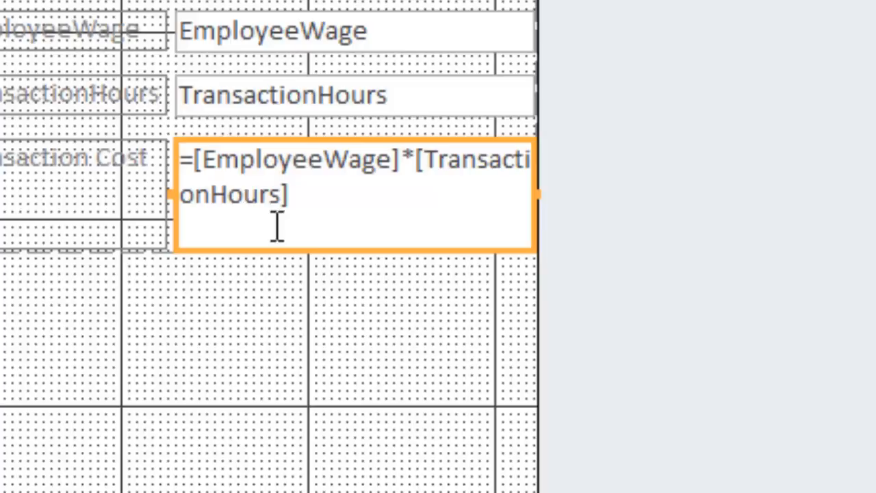
pyautogui.moveTo(322, 167)
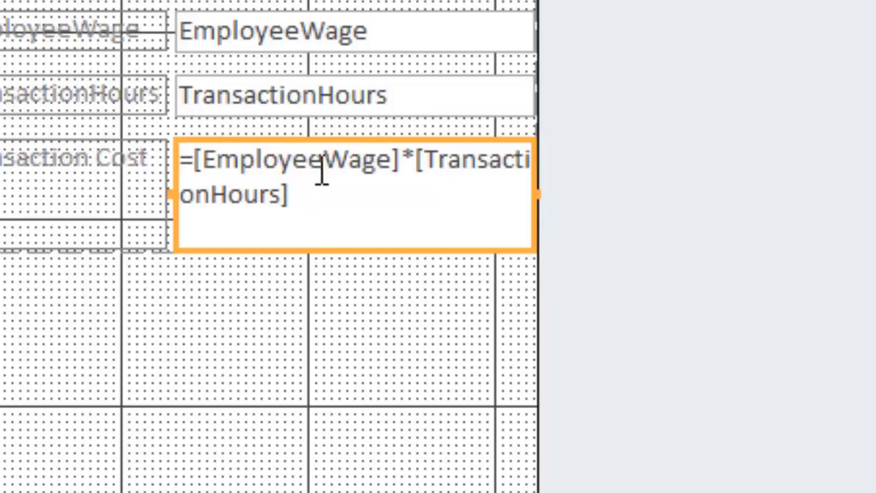
pyautogui.moveTo(317, 222)
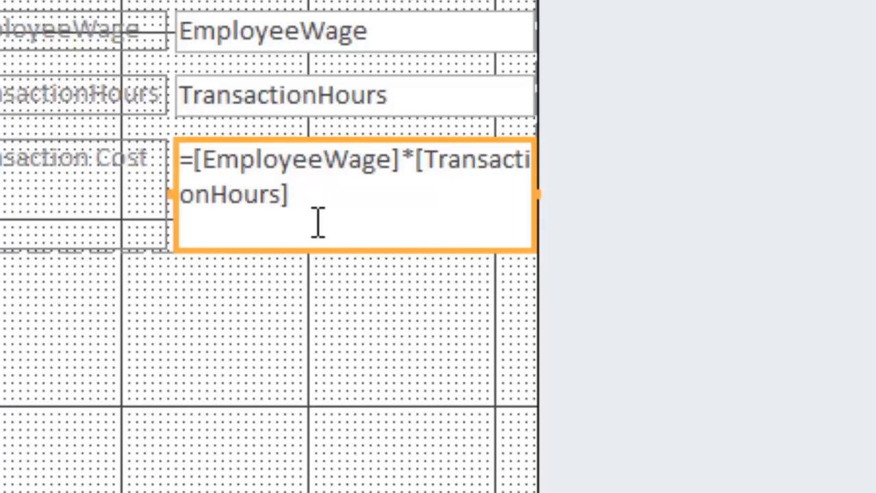